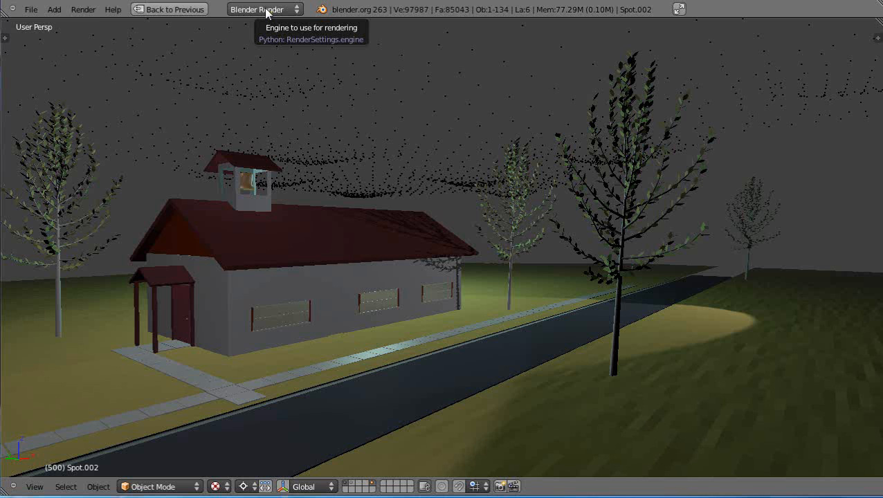
{"action": "mouse_move", "coordinate": [391, 349]}
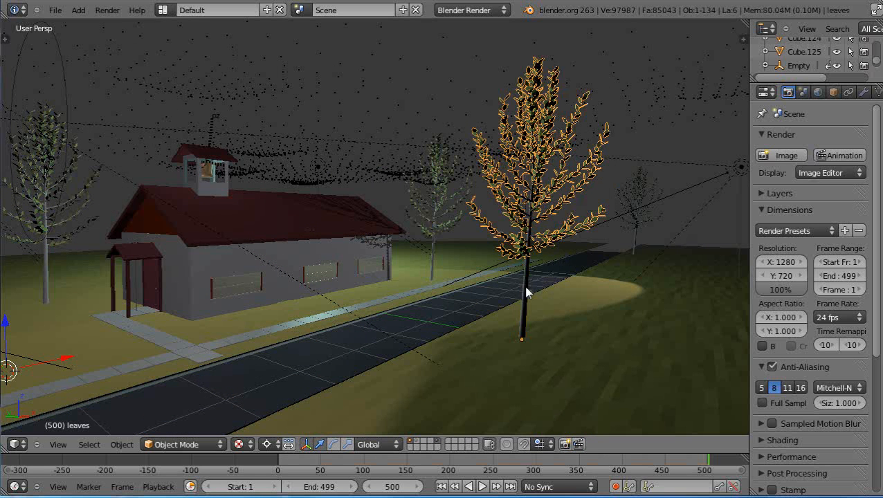
{"action": "mouse_move", "coordinate": [528, 206]}
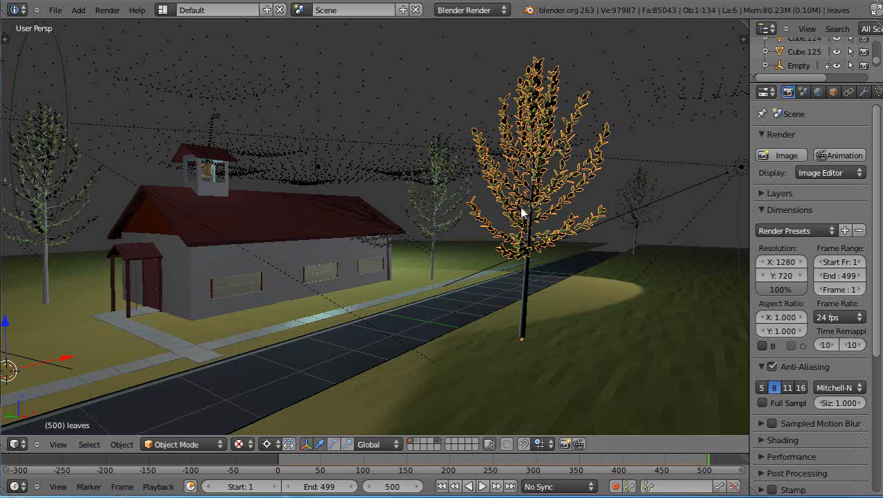
{"action": "mouse_move", "coordinate": [65, 19]}
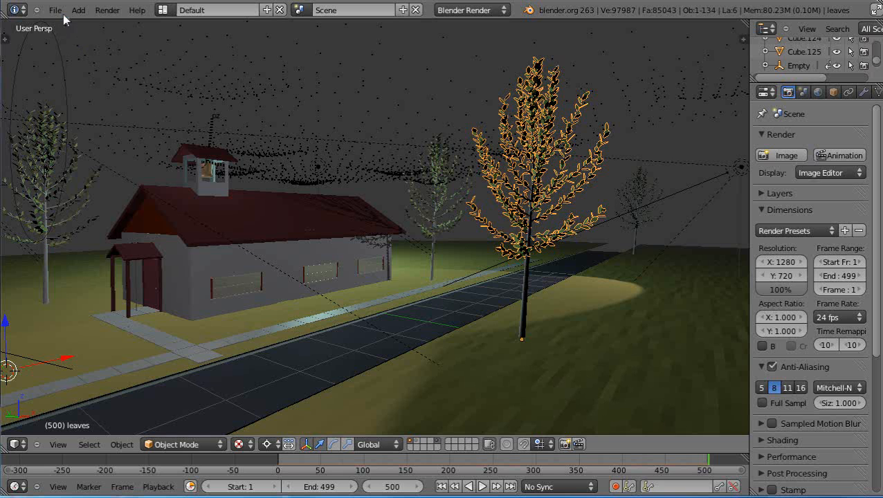
Show the Addons tab of User Preferences and move the window fully into view.
{"action": "left_click", "coordinate": [55, 10]}
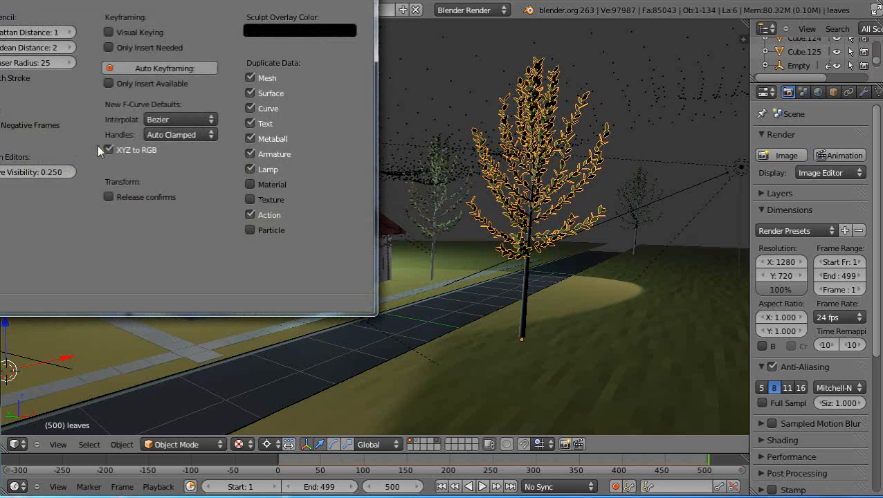
{"action": "left_click", "coordinate": [108, 149]}
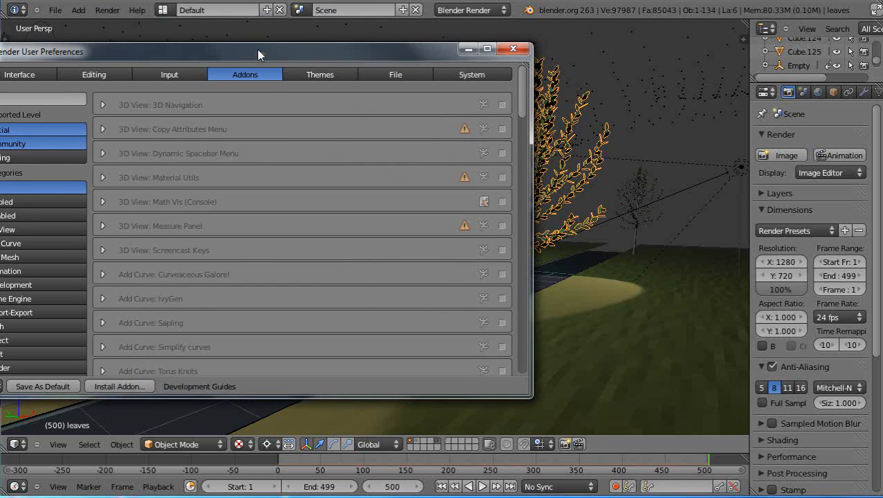
{"action": "left_click_drag", "start_coordinate": [259, 54], "coordinate": [289, 28]}
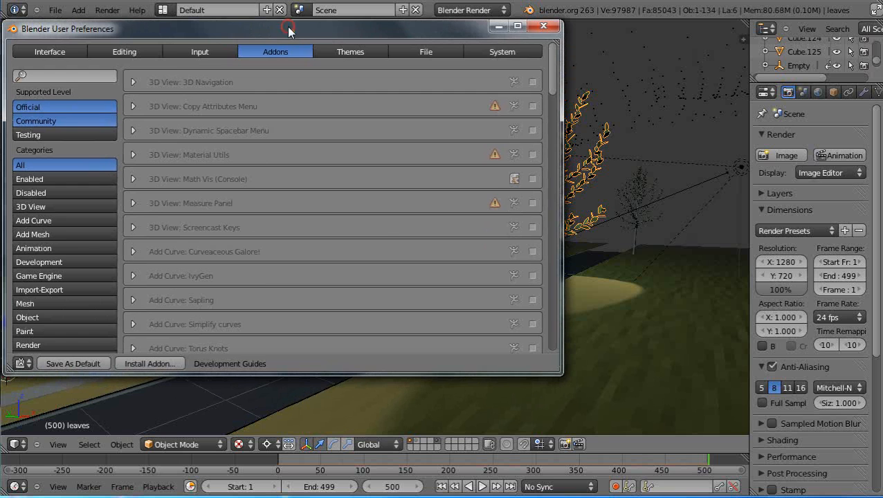
{"action": "mouse_move", "coordinate": [193, 316]}
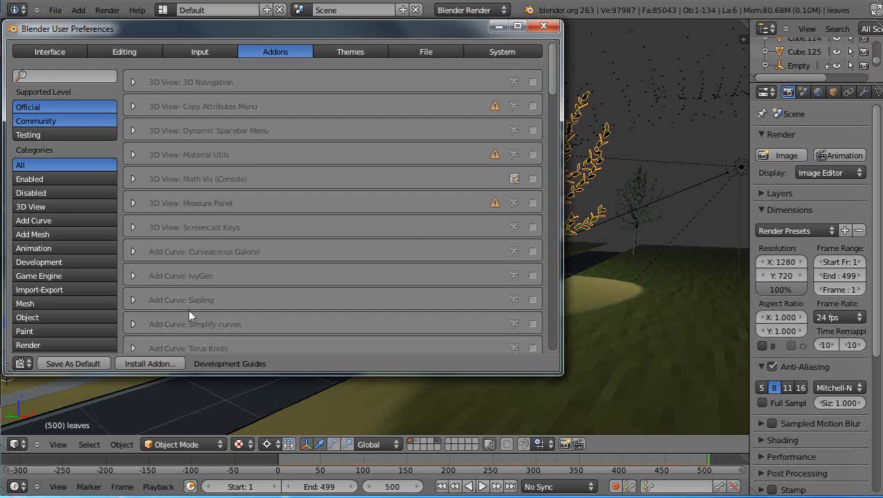
{"action": "mouse_move", "coordinate": [154, 308]}
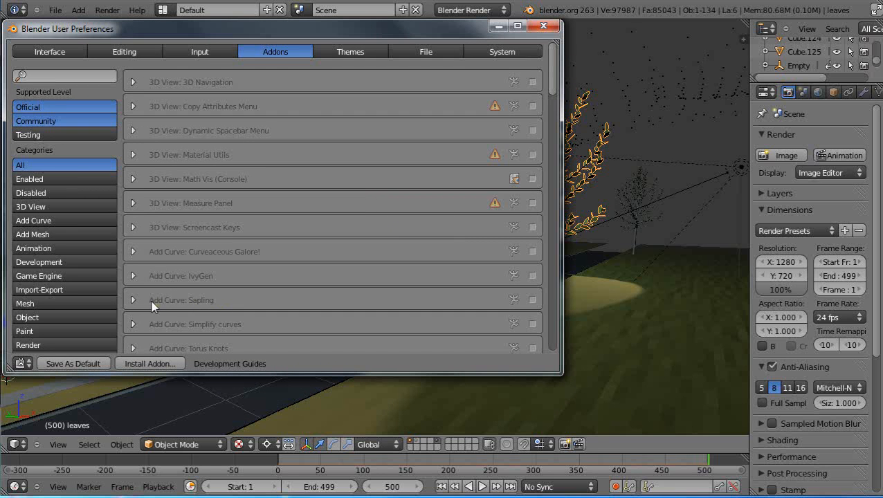
{"action": "mouse_move", "coordinate": [516, 164]}
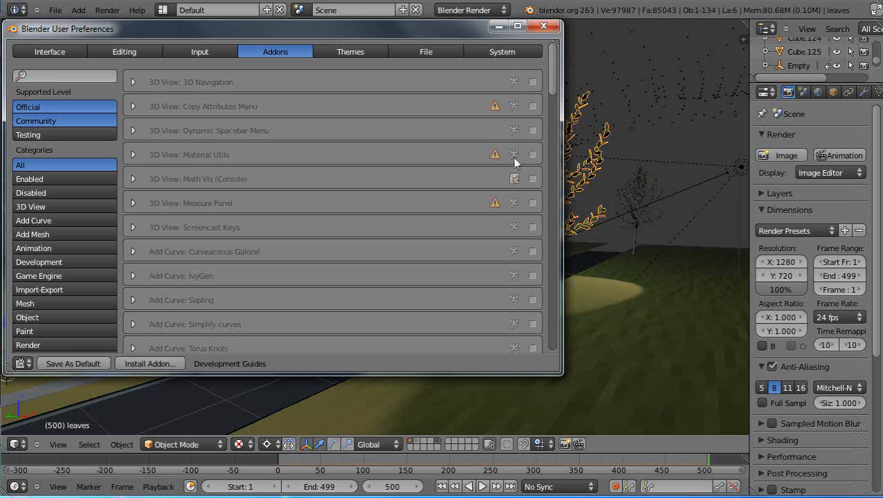
{"action": "mouse_move", "coordinate": [125, 383]}
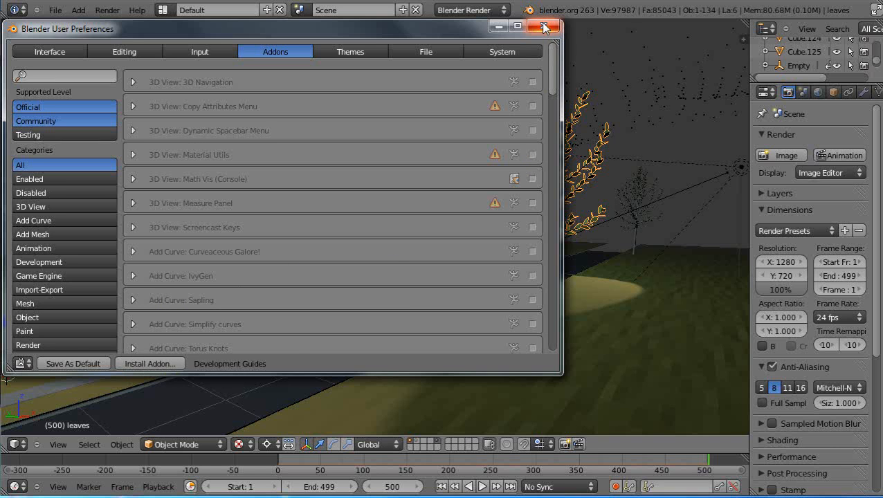
{"action": "mouse_move", "coordinate": [545, 29]}
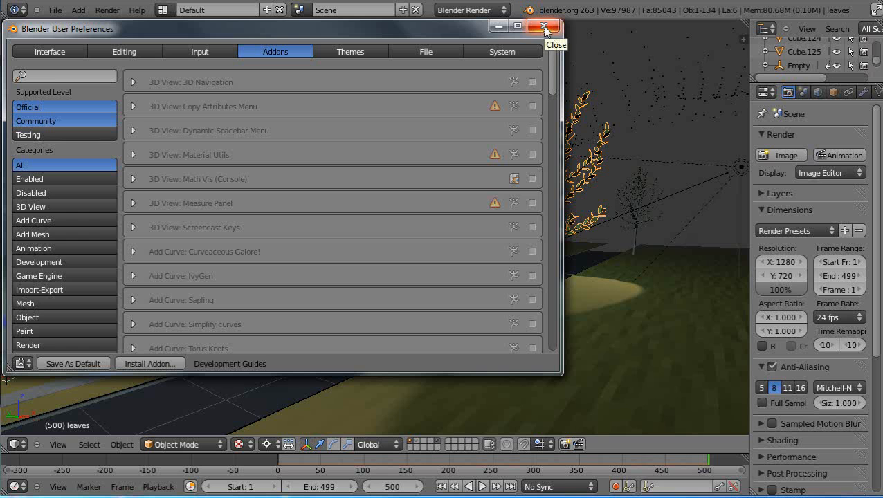
Close preferences and view the leaves' Soft Body cache and goal physics settings.
{"action": "left_click", "coordinate": [545, 28]}
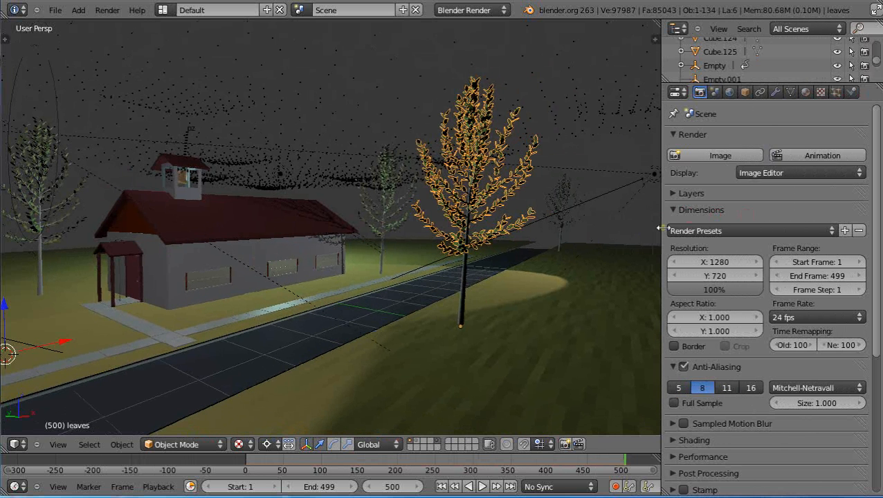
{"action": "left_click", "coordinate": [813, 92]}
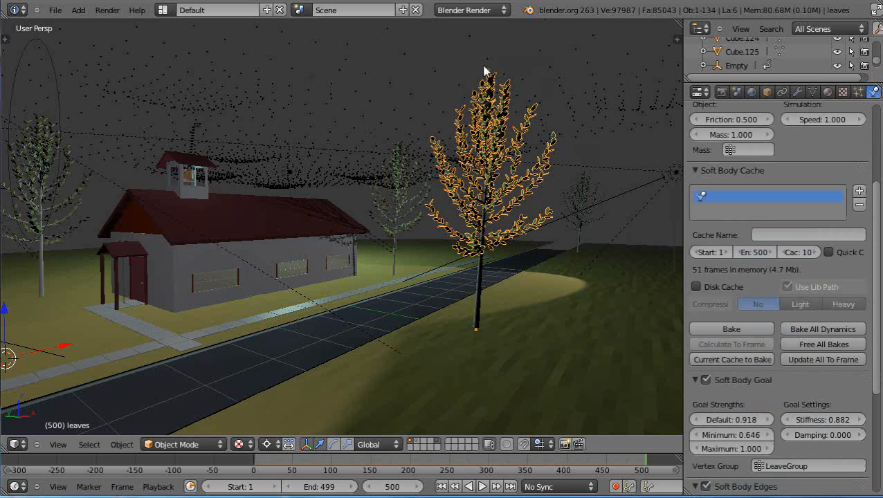
{"action": "scroll", "scroll_direction": "down", "scroll_amount": 3}
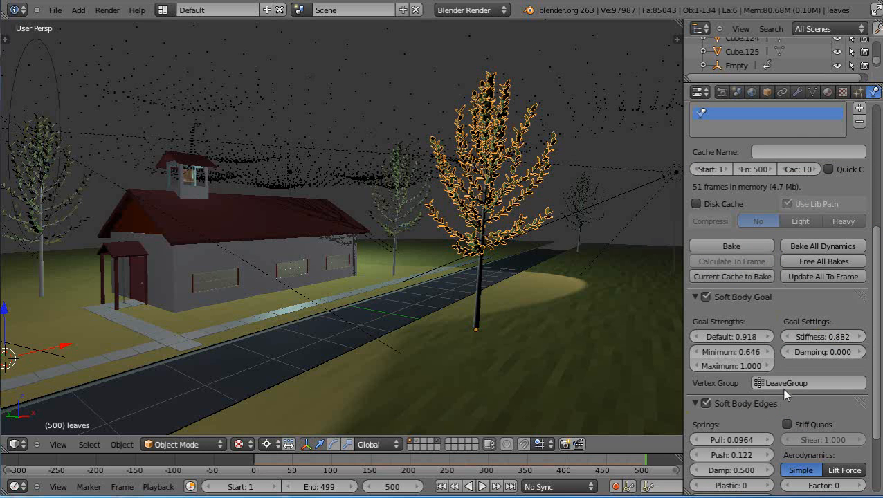
{"action": "mouse_move", "coordinate": [794, 387]}
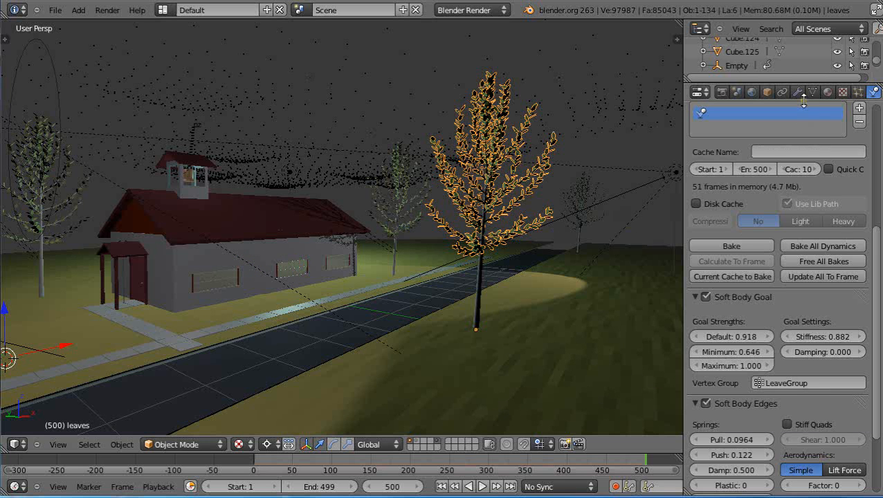
Show the leaves' Object Data settings and enter Edit Mode to view LeaveGroup.
{"action": "left_click", "coordinate": [813, 91]}
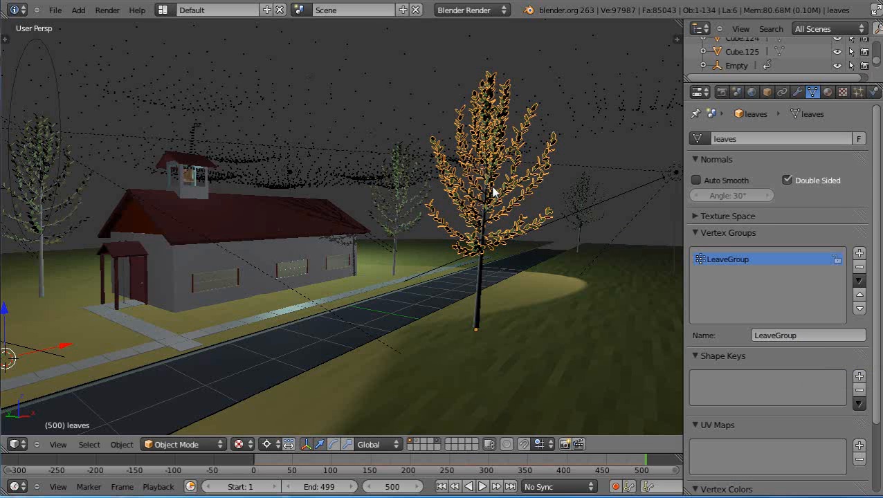
{"action": "key", "text": "Tab"}
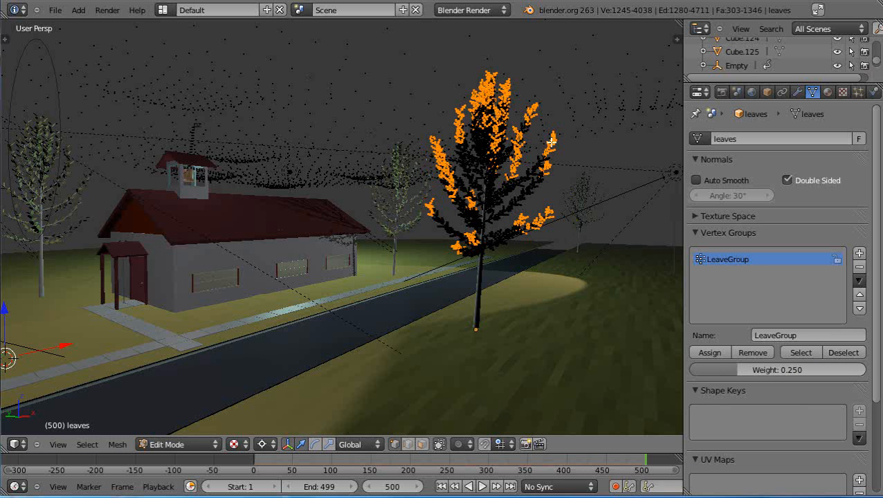
{"action": "mouse_move", "coordinate": [532, 268]}
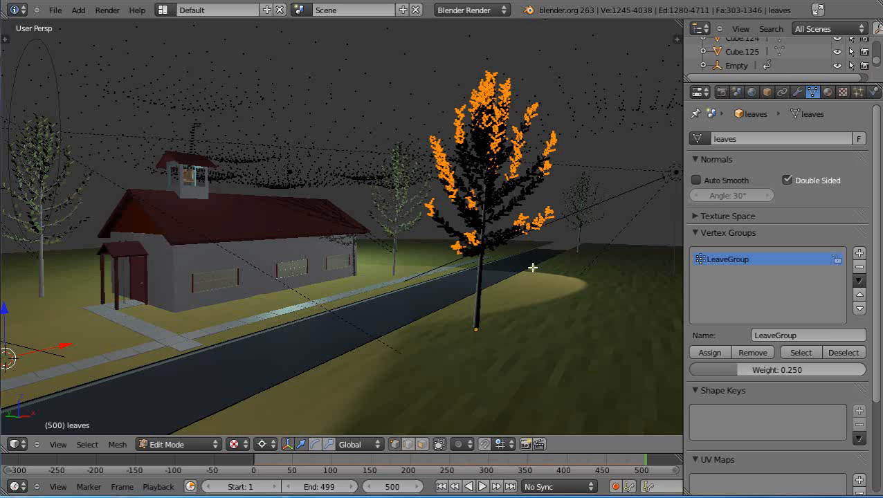
{"action": "mouse_move", "coordinate": [489, 212]}
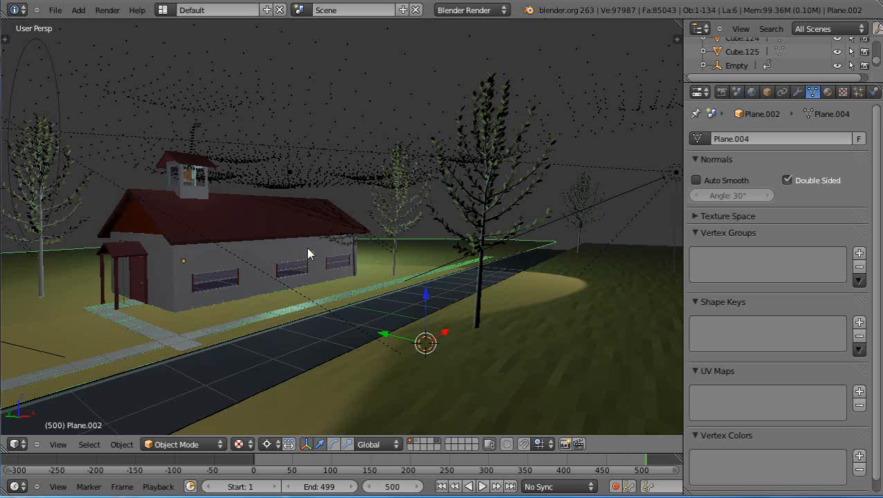
{"action": "mouse_move", "coordinate": [401, 332]}
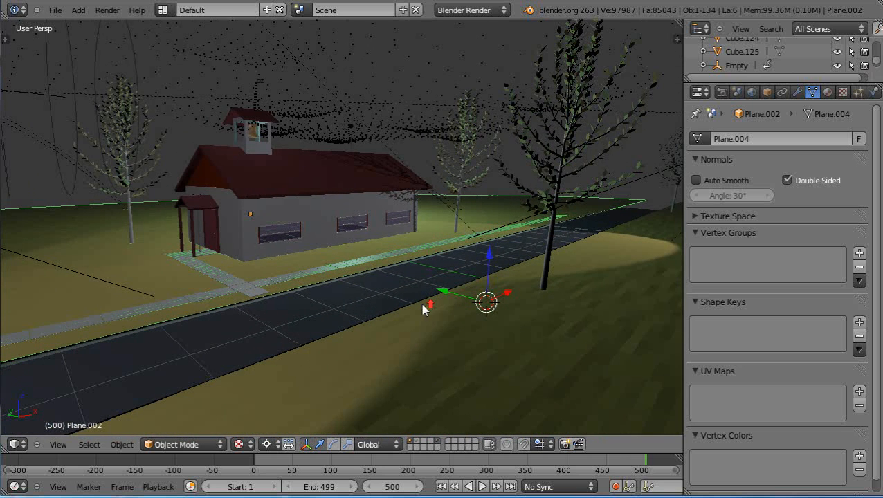
{"action": "mouse_move", "coordinate": [443, 311]}
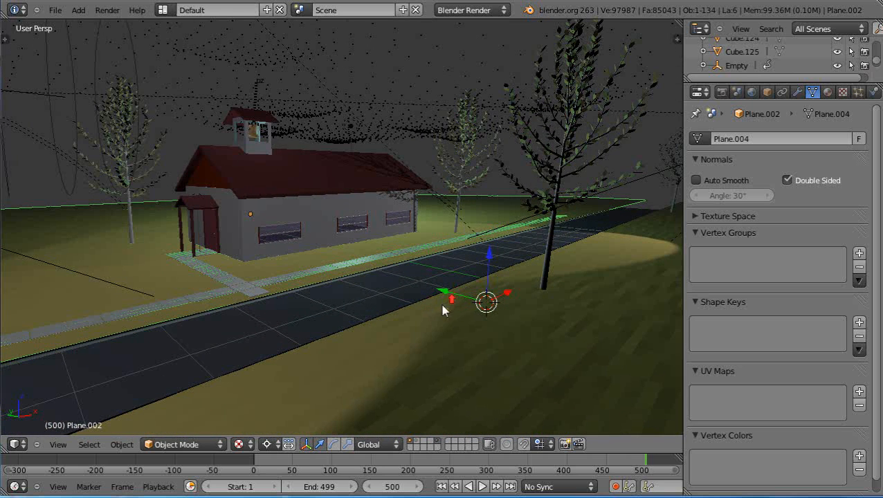
Select the schoolhouse building, Cube.079.
{"action": "left_click", "coordinate": [360, 185]}
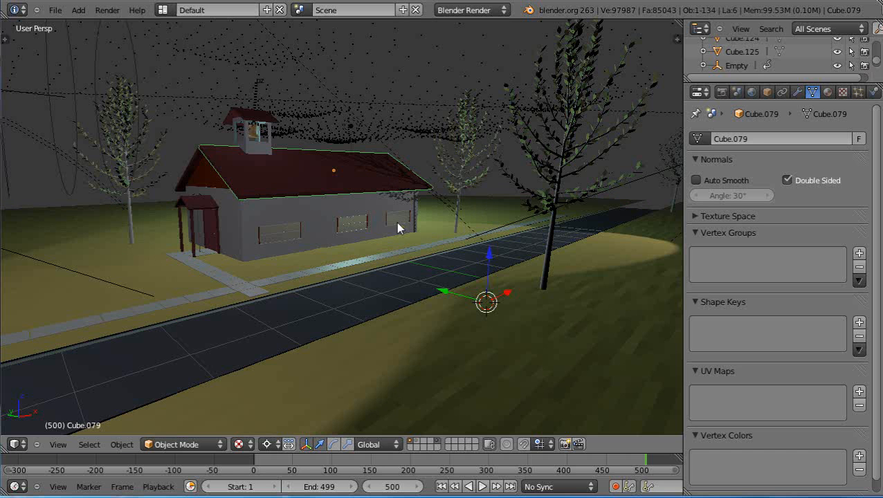
{"action": "mouse_move", "coordinate": [400, 250]}
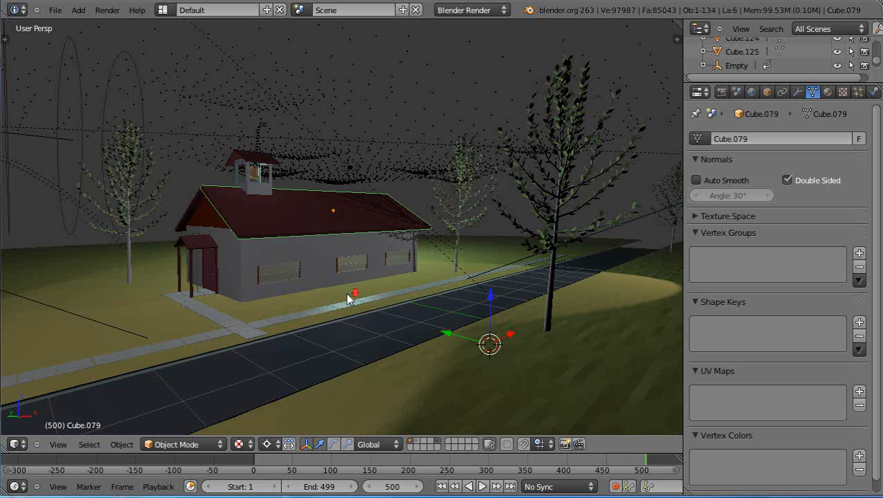
{"action": "mouse_move", "coordinate": [89, 177]}
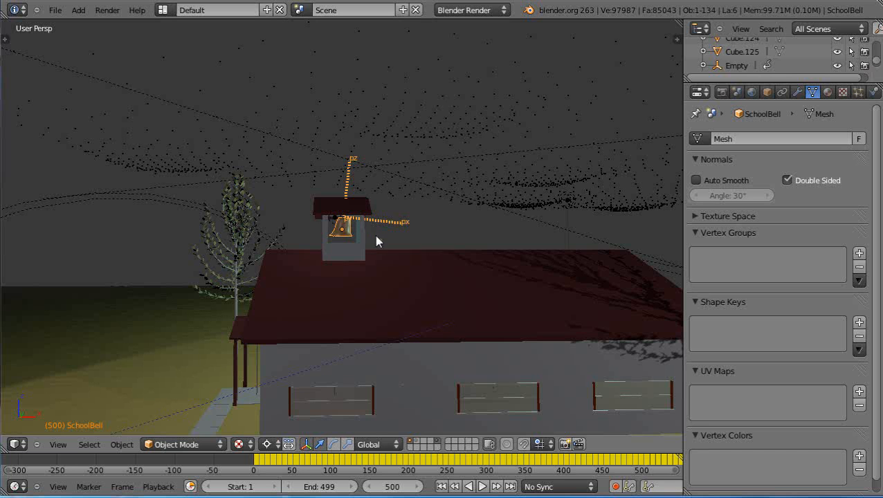
{"action": "mouse_move", "coordinate": [396, 269]}
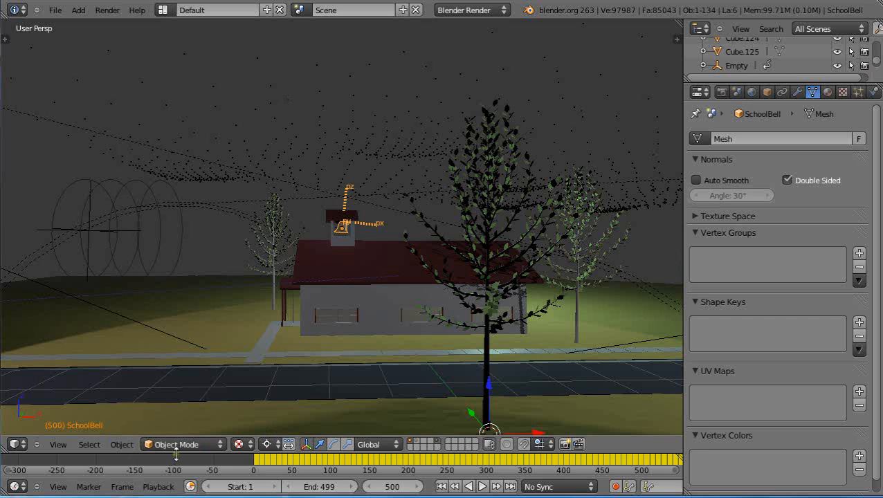
{"action": "mouse_move", "coordinate": [191, 457]}
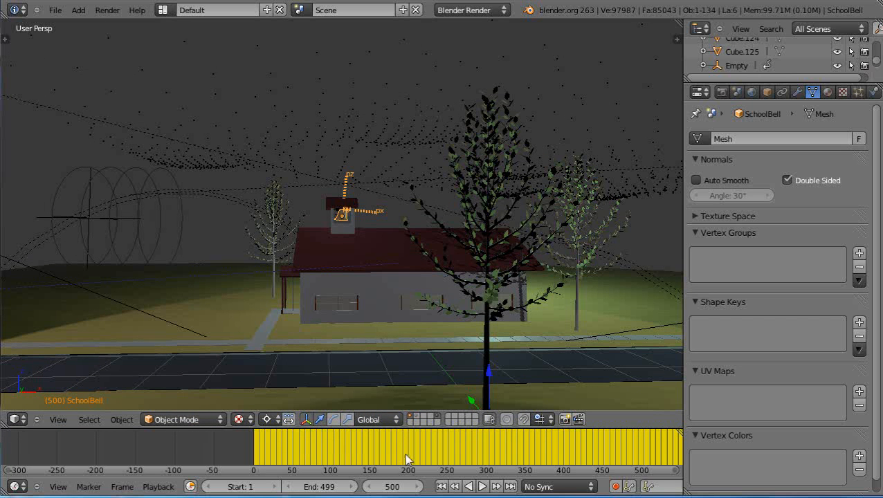
{"action": "mouse_move", "coordinate": [649, 456]}
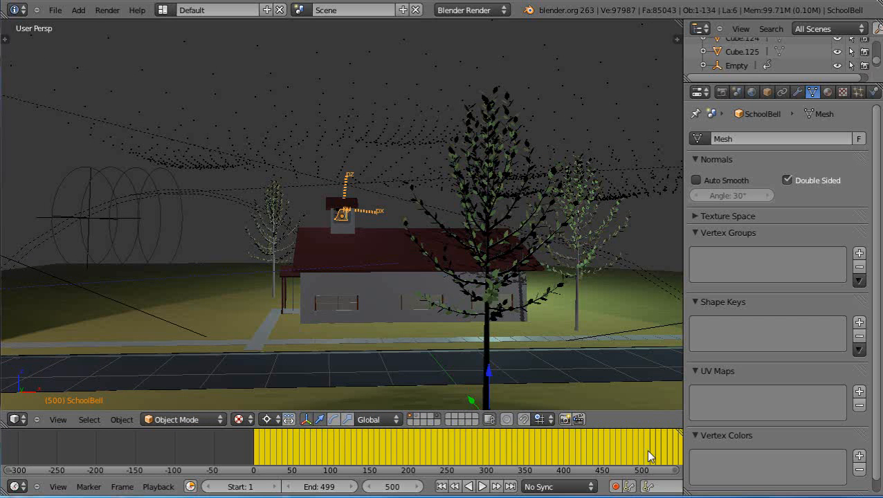
{"action": "mouse_move", "coordinate": [346, 220]}
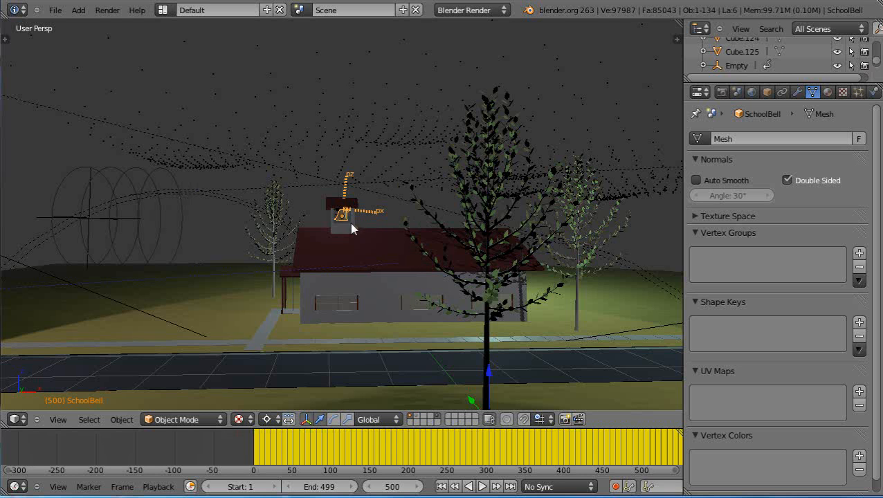
{"action": "mouse_move", "coordinate": [292, 356]}
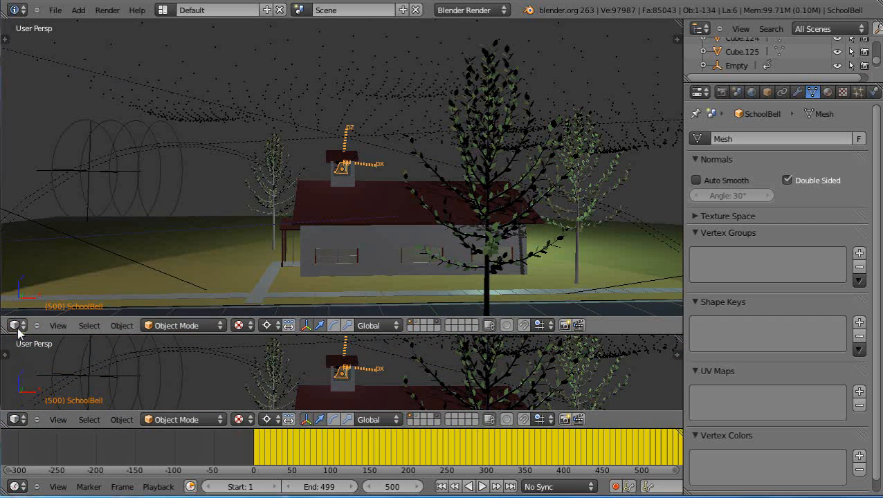
Switch the lower area to the Graph Editor showing SchoolBell location curves.
{"action": "left_click", "coordinate": [13, 325]}
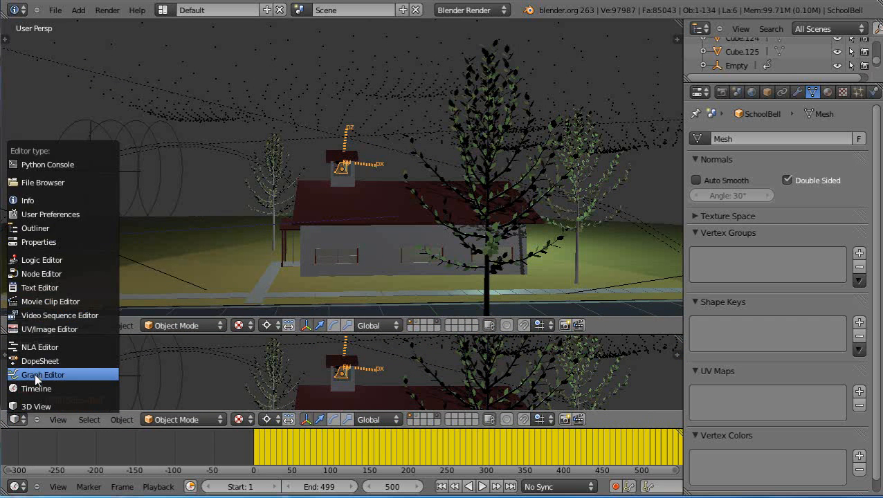
{"action": "left_click", "coordinate": [42, 374]}
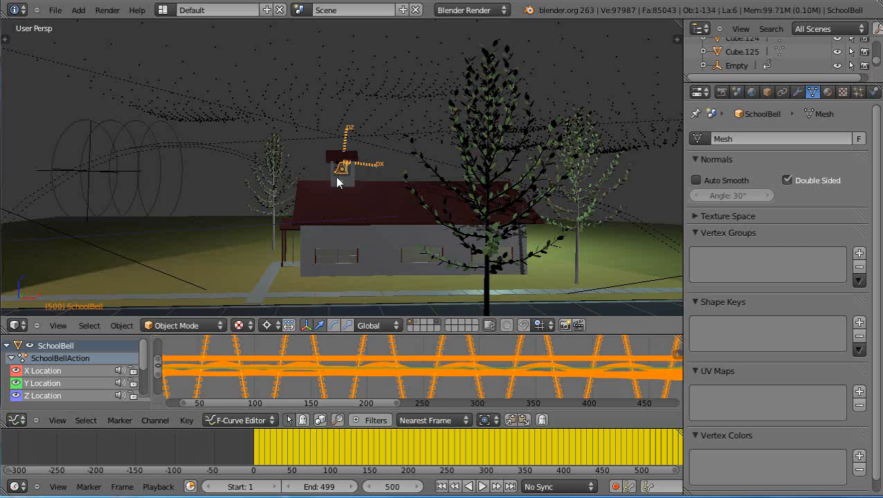
{"action": "mouse_move", "coordinate": [527, 182]}
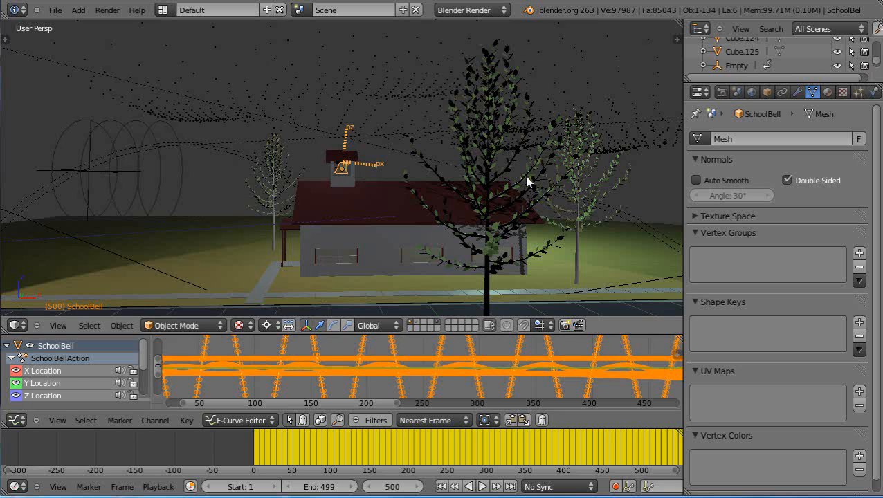
{"action": "mouse_move", "coordinate": [526, 79]}
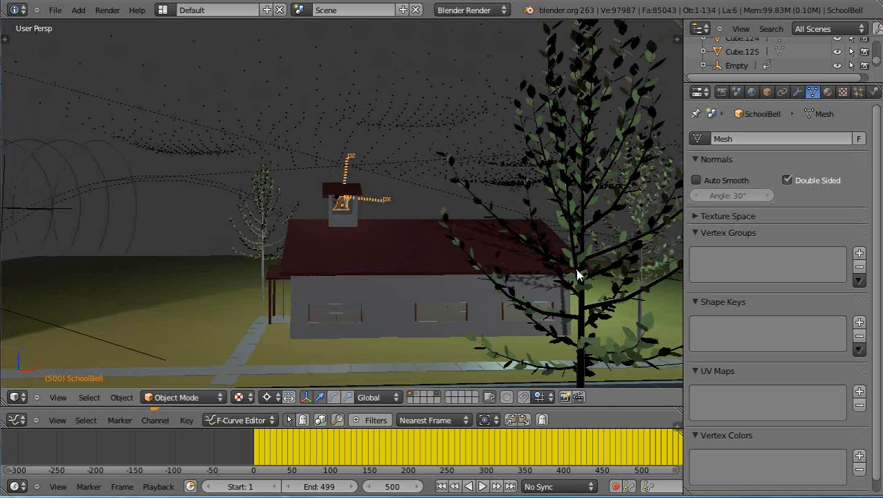
Play the scene animation to watch the leaves and bell, then stop it.
{"action": "left_click", "coordinate": [483, 486]}
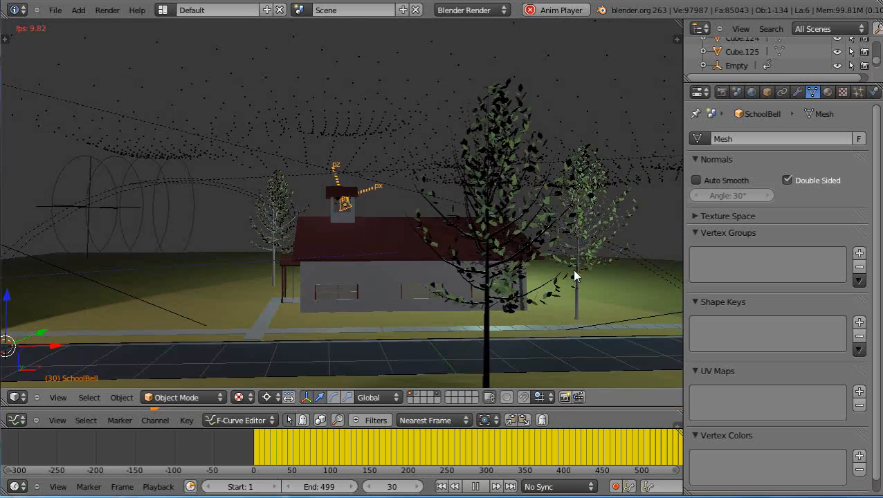
{"action": "left_click", "coordinate": [475, 486]}
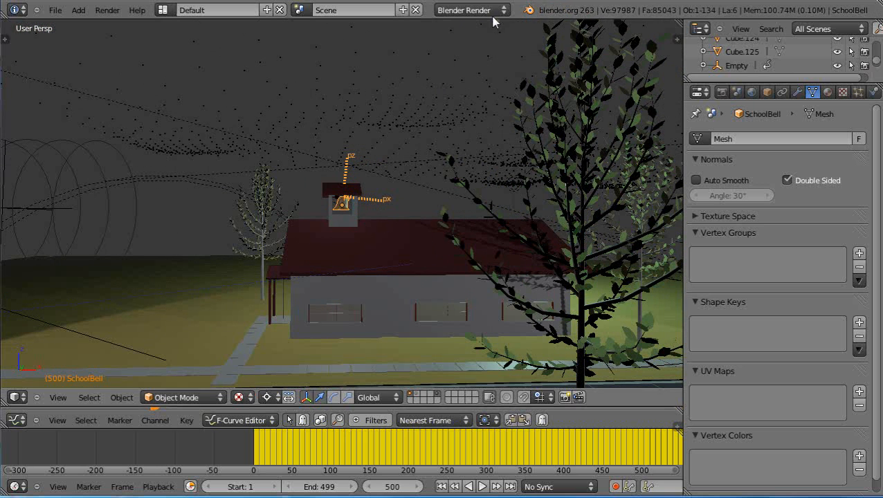
Switch the render engine to Blender Game, then play and stop the animation.
{"action": "left_click", "coordinate": [471, 9]}
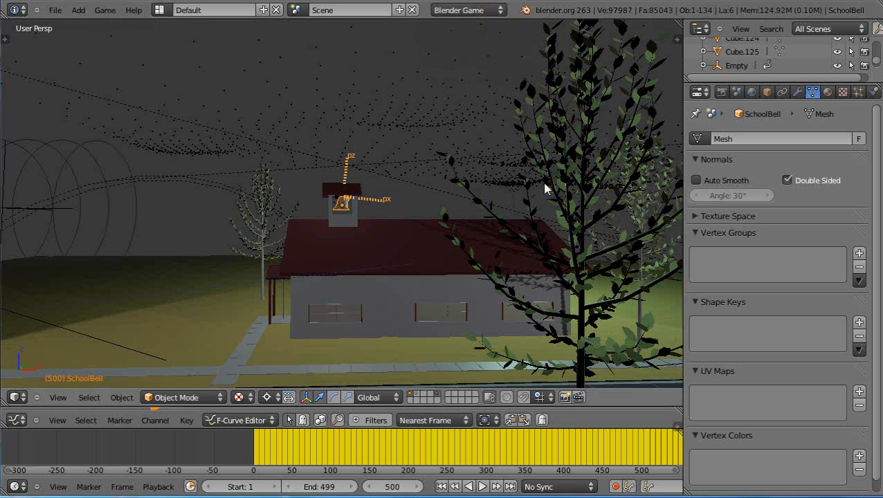
{"action": "left_click", "coordinate": [482, 486]}
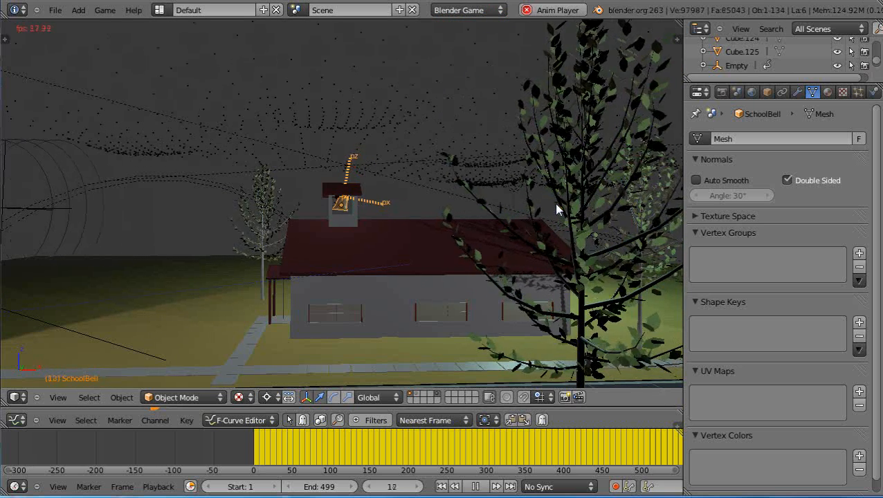
{"action": "left_click", "coordinate": [477, 486]}
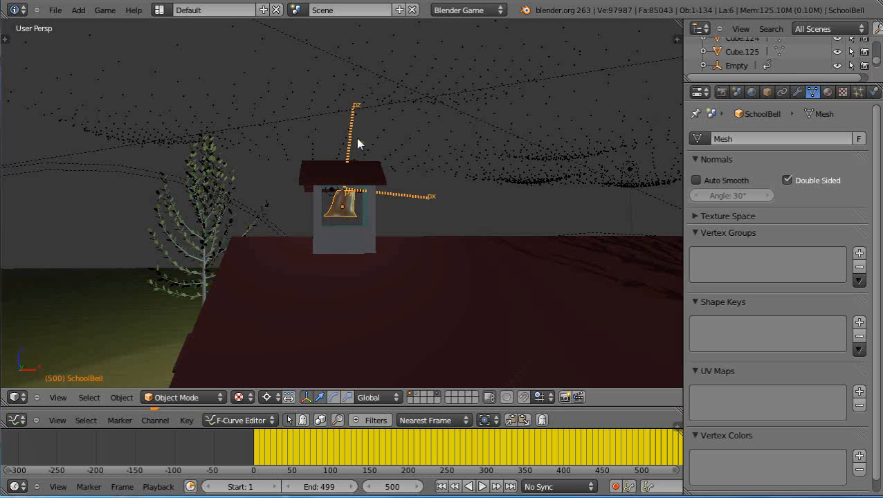
{"action": "mouse_move", "coordinate": [358, 146]}
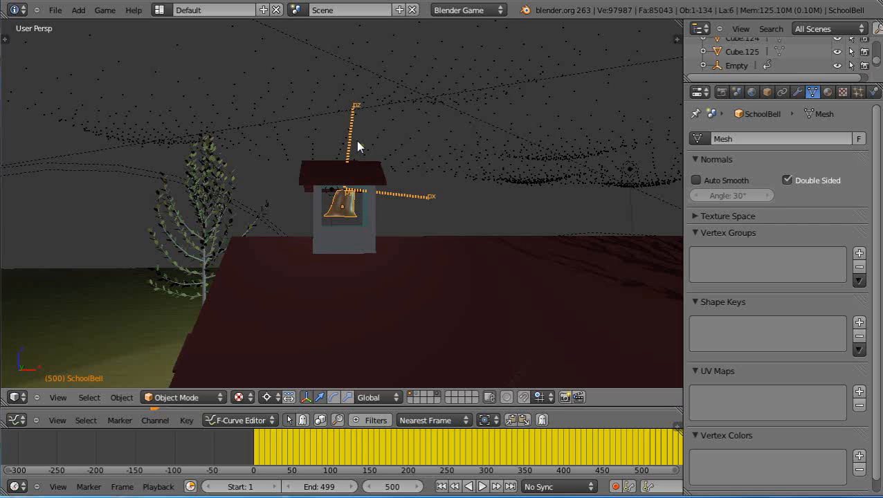
{"action": "mouse_move", "coordinate": [378, 219]}
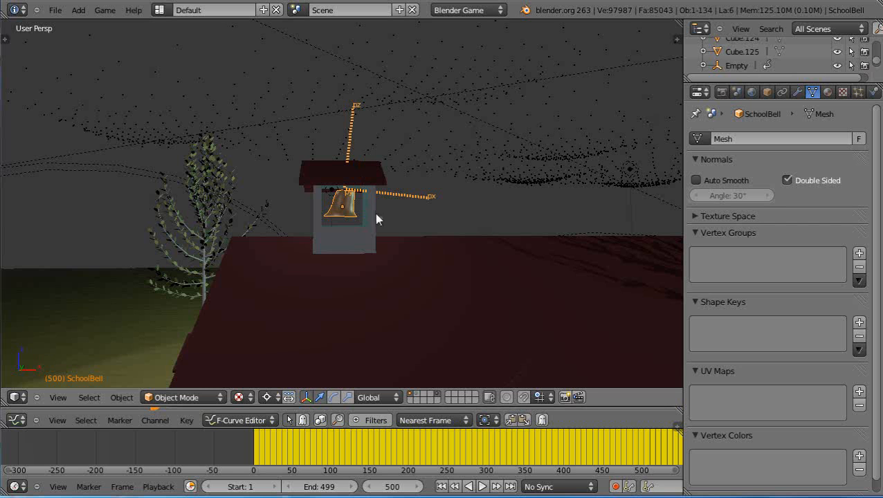
{"action": "mouse_move", "coordinate": [361, 172]}
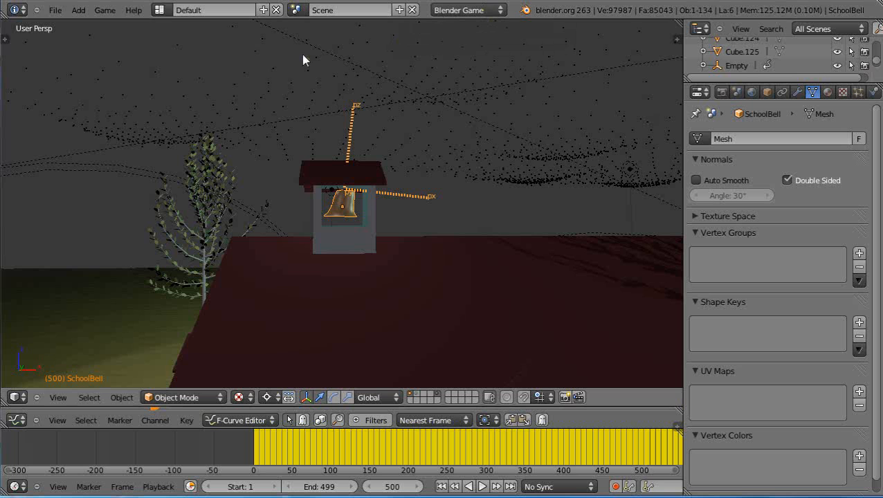
Bring up the render engine choices in the top header.
{"action": "left_click", "coordinate": [104, 10]}
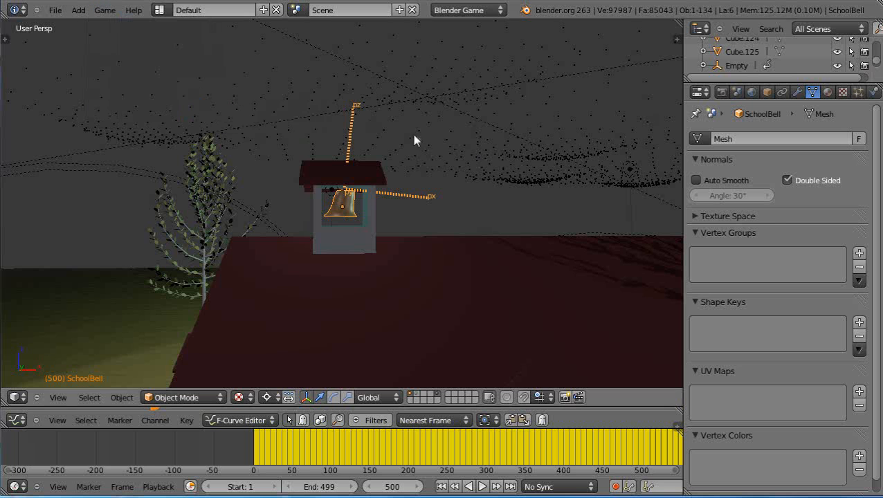
{"action": "mouse_move", "coordinate": [352, 207]}
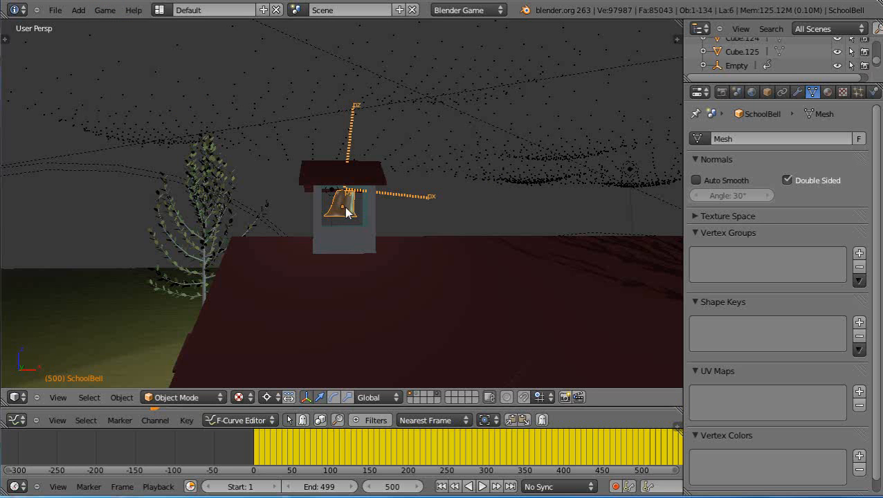
{"action": "left_click", "coordinate": [467, 10]}
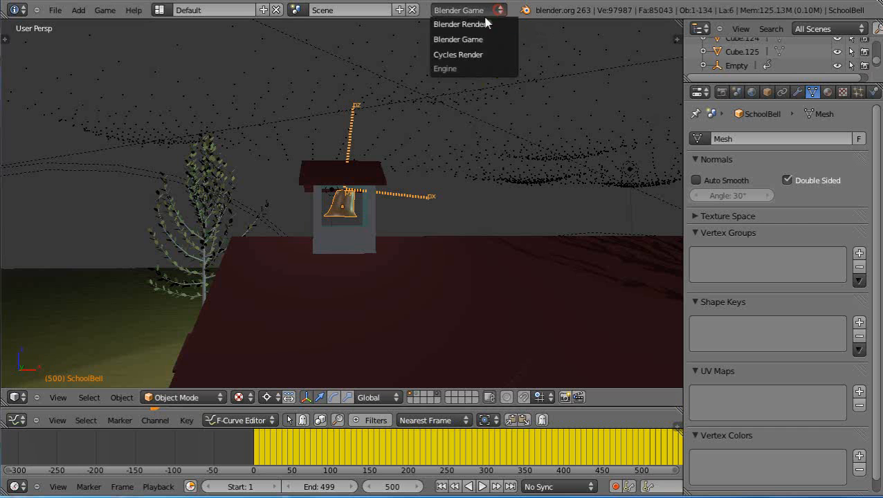
Switch back to Blender Render, then play and stop the bell animation.
{"action": "left_click", "coordinate": [458, 24]}
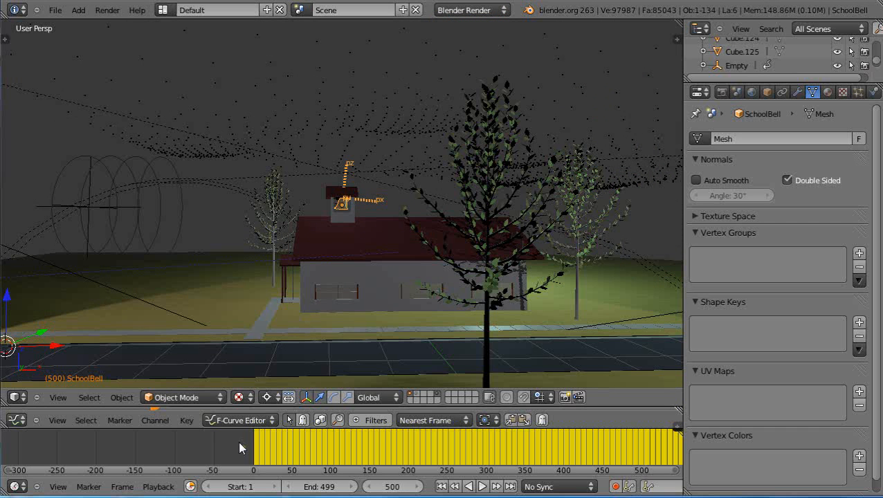
{"action": "mouse_move", "coordinate": [651, 460]}
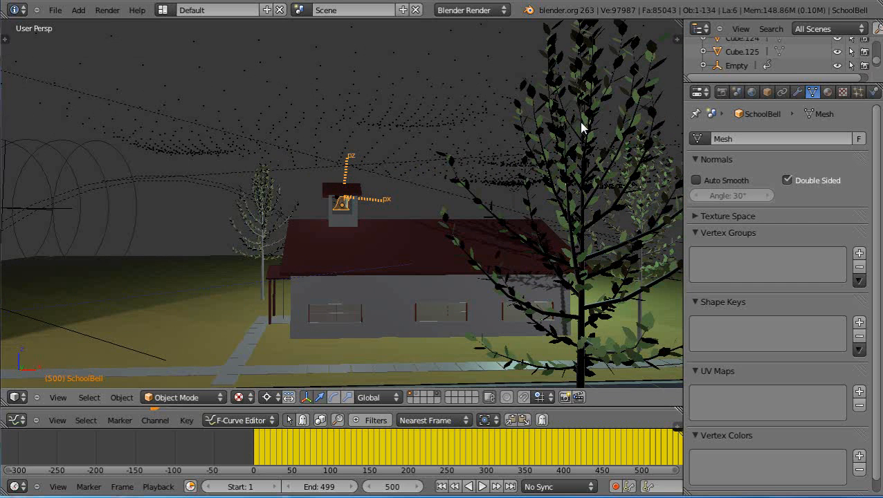
{"action": "mouse_move", "coordinate": [506, 189]}
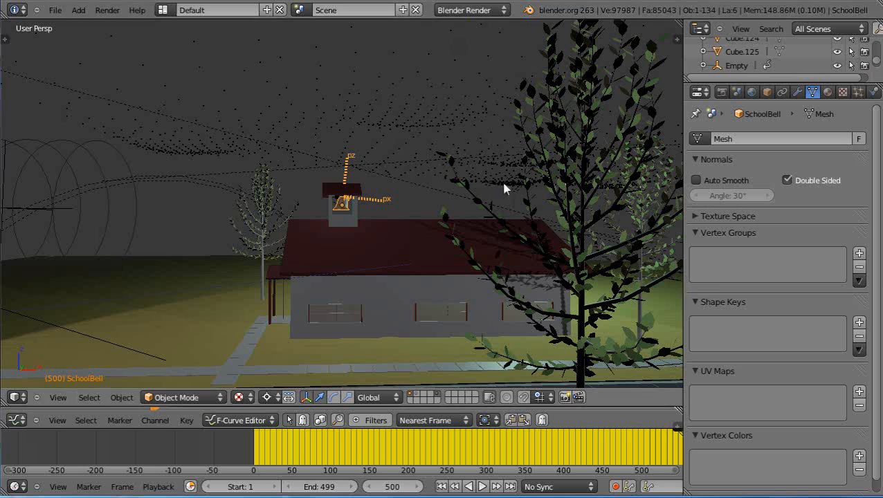
{"action": "left_click", "coordinate": [482, 487]}
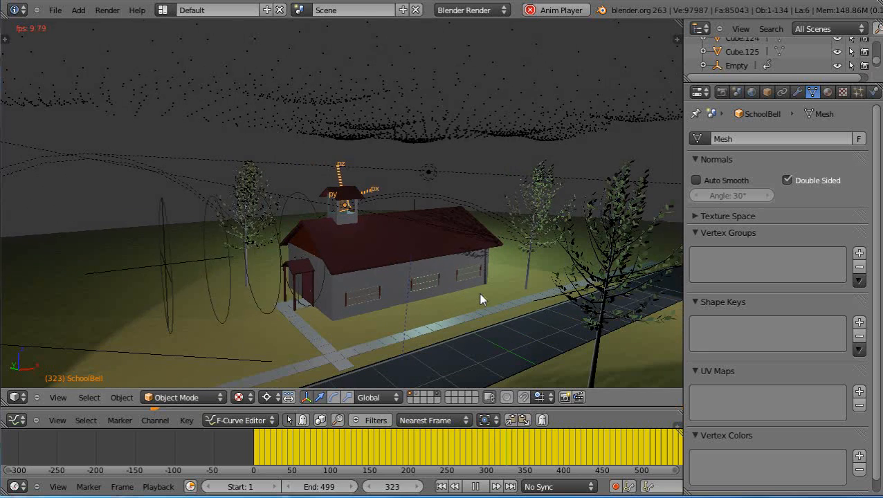
{"action": "left_click", "coordinate": [477, 487]}
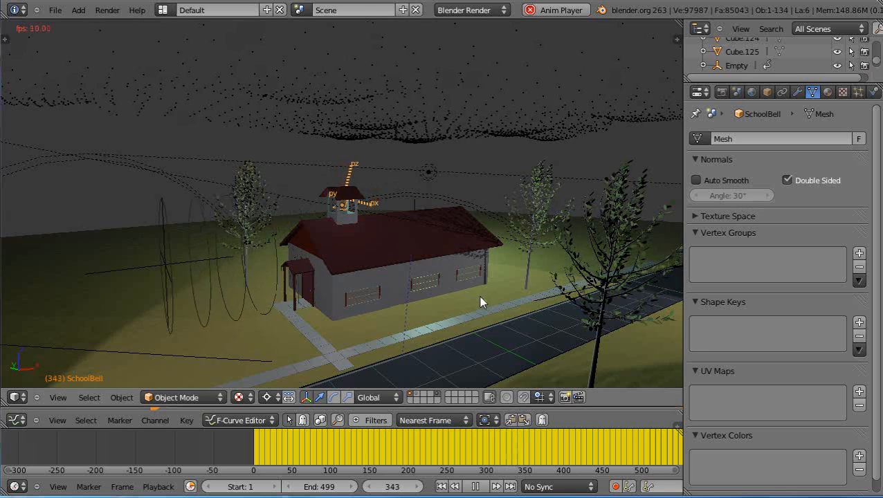